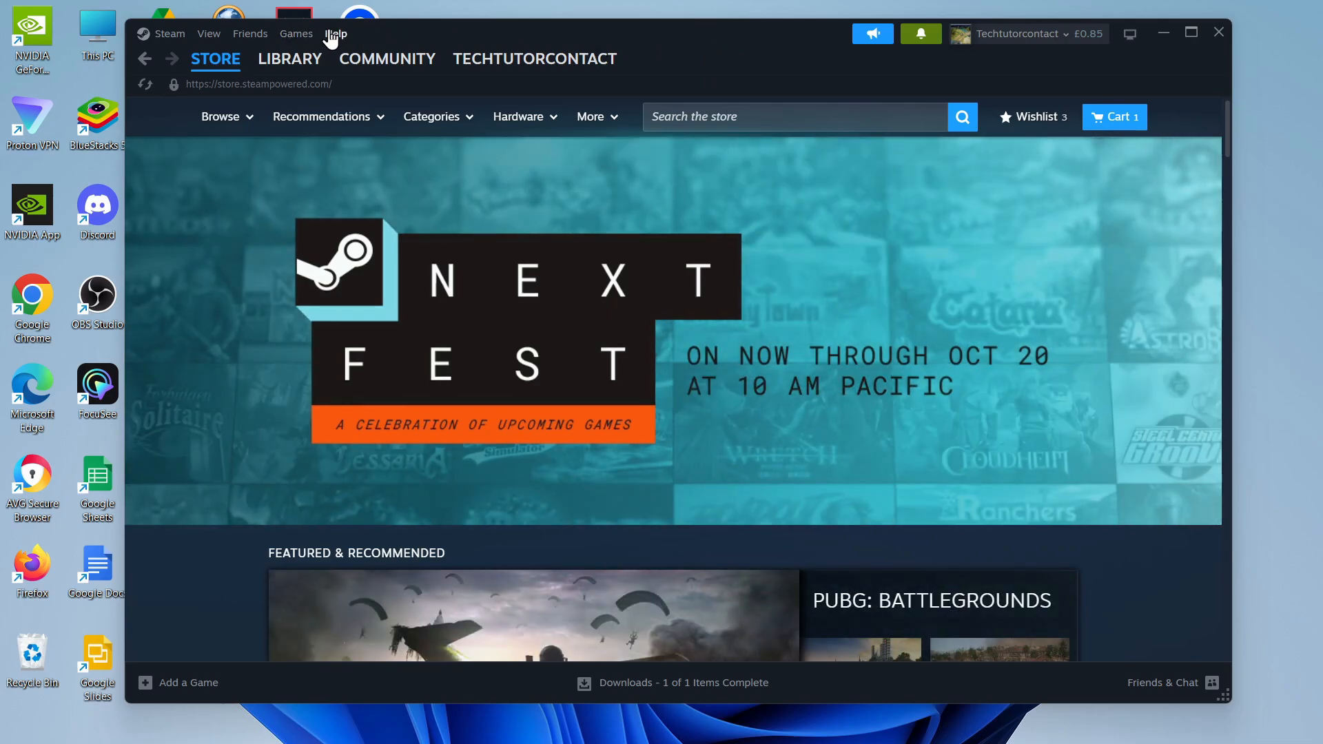
# Reach the Steam Support help page from the Help menu.
pyautogui.click(335, 34)
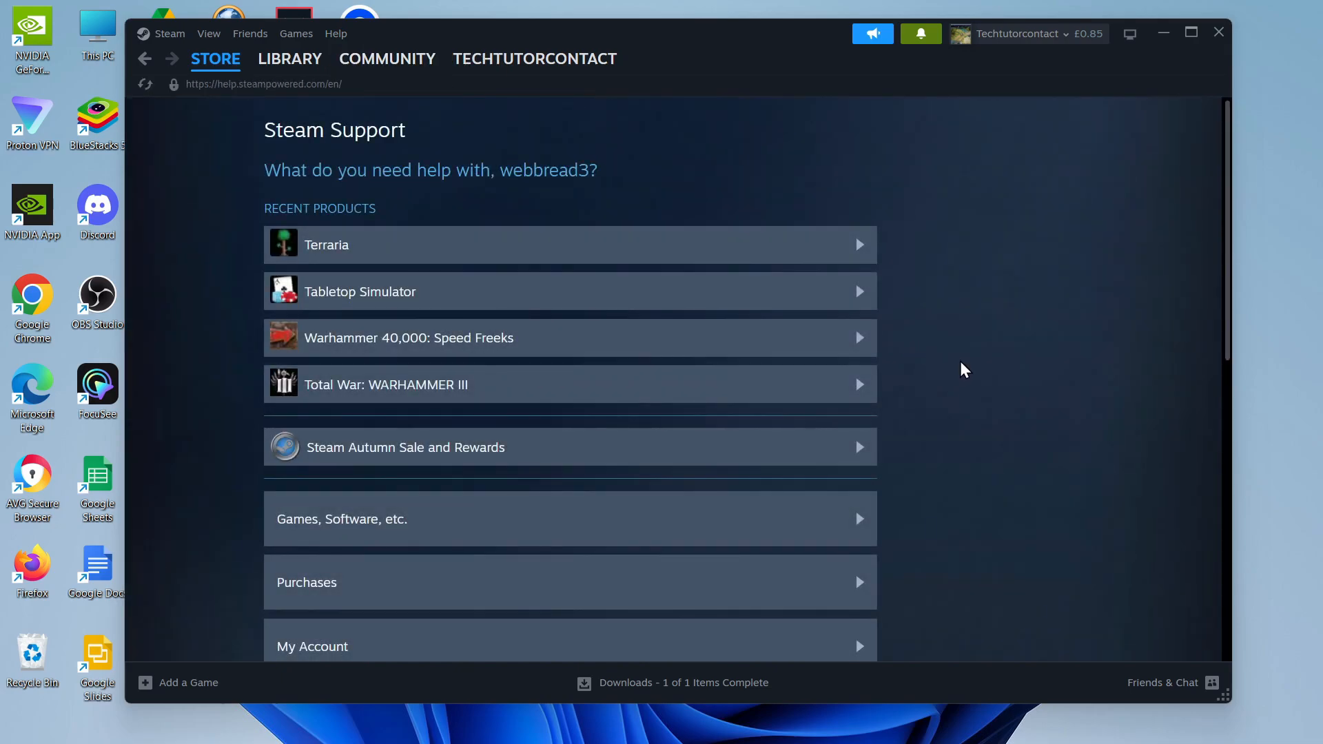
# Choose Steam Client as the problem area and the Offline mode issue.
pyautogui.scroll(-3)
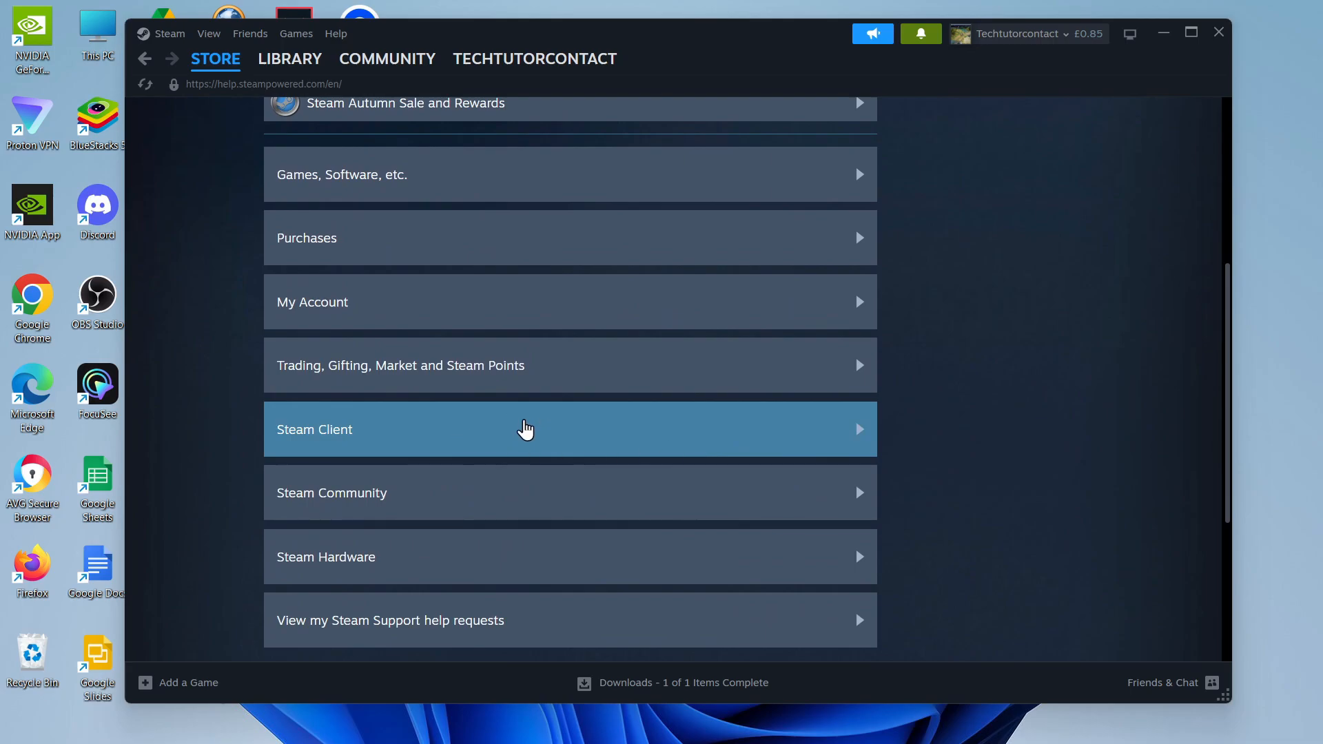
pyautogui.click(570, 430)
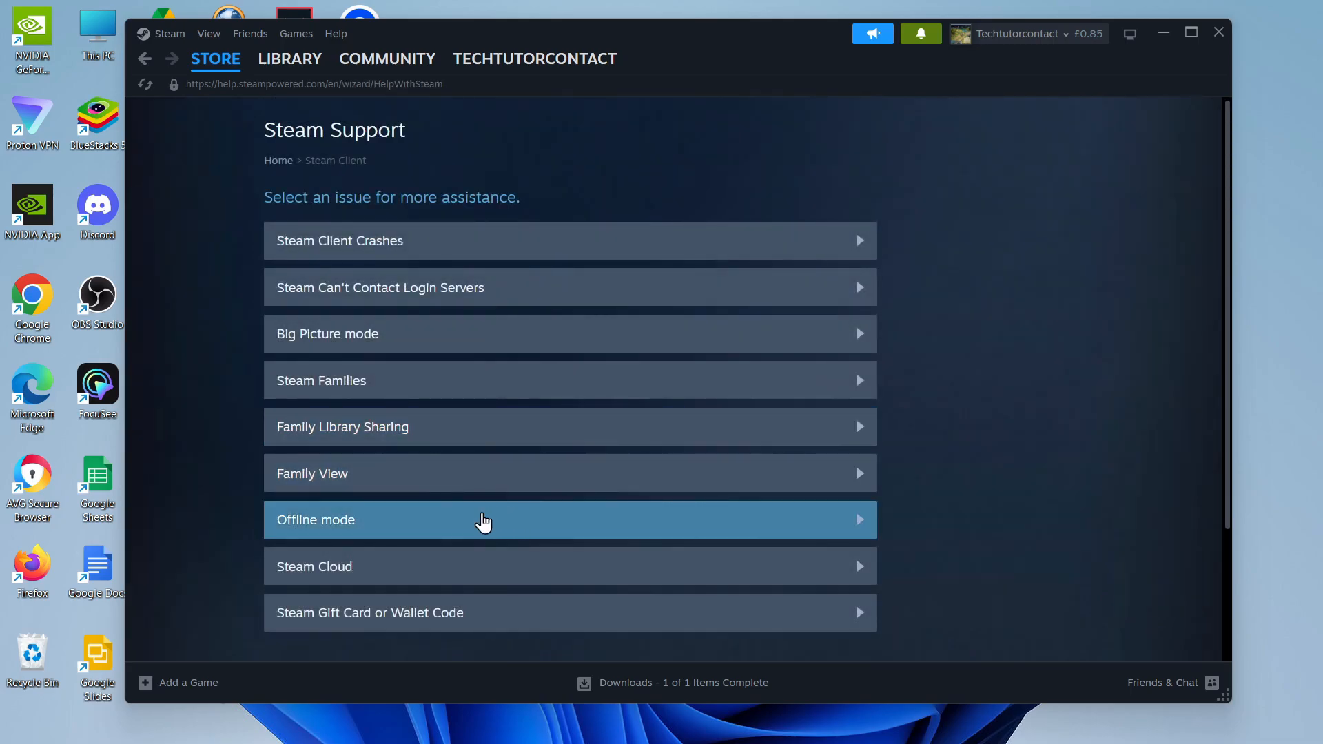
pyautogui.click(569, 520)
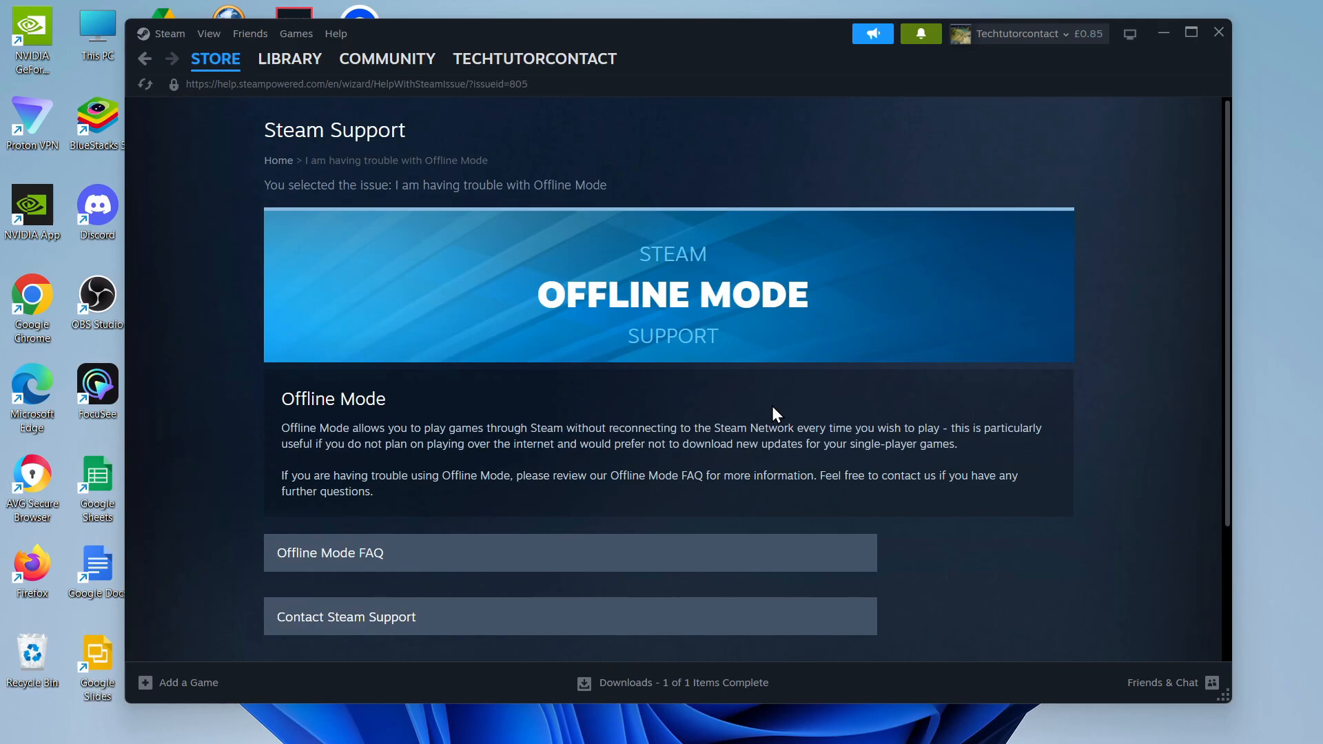
pyautogui.scroll(-3)
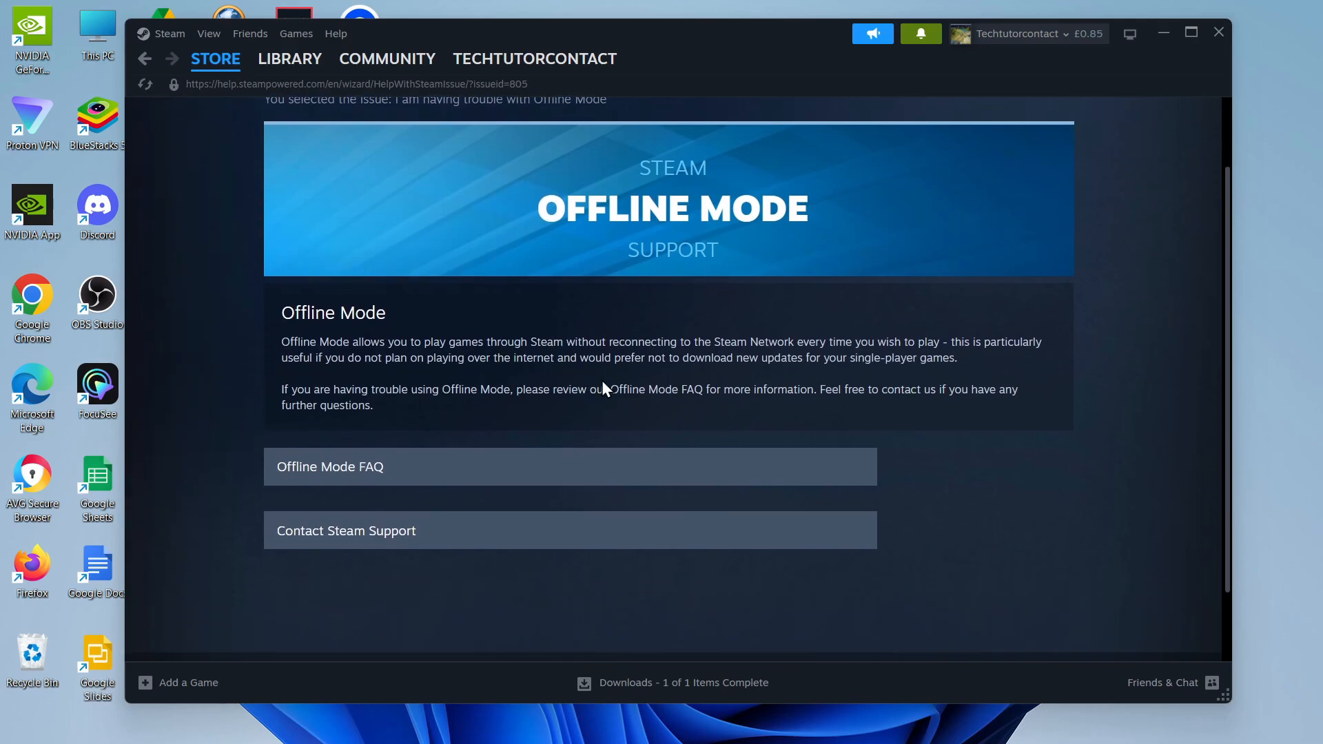
pyautogui.moveTo(601, 346)
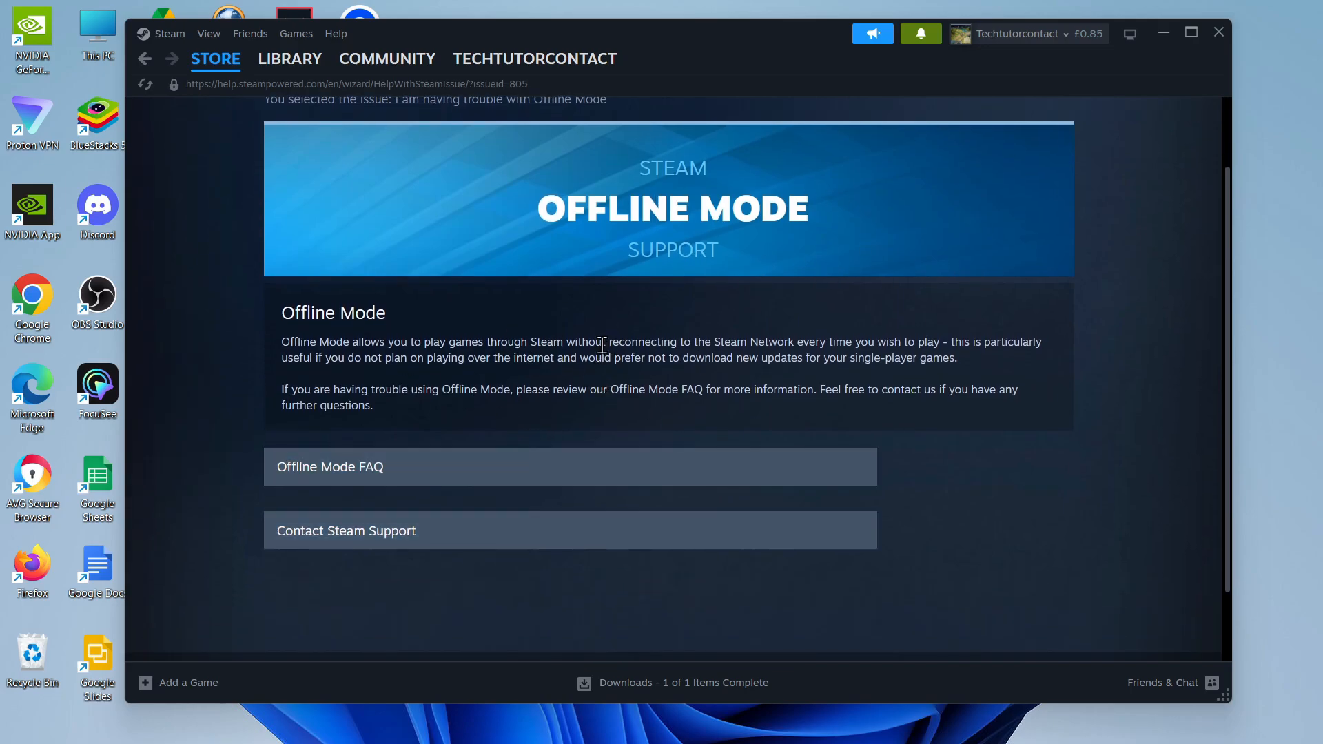
pyautogui.moveTo(539, 472)
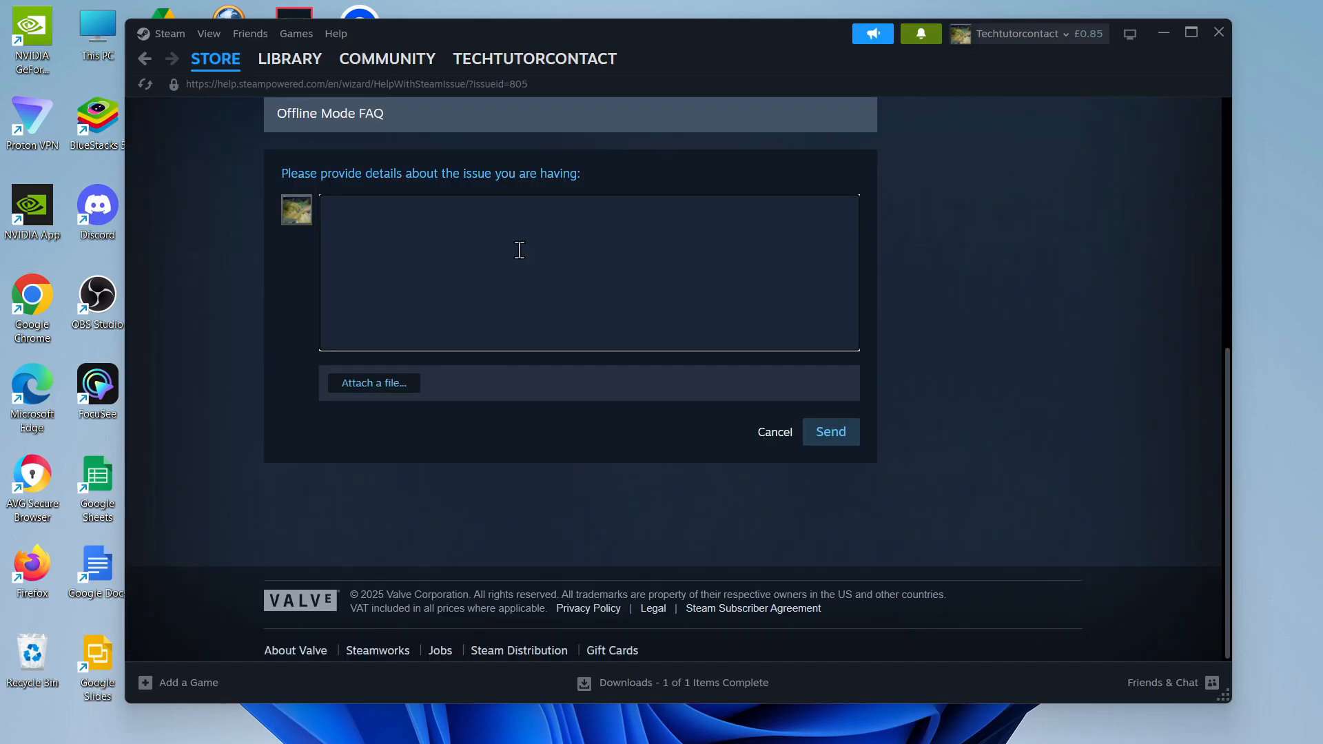
# Begin the support message with 'Dear steam support,' in the contact form.
pyautogui.write('Dear steam support,')
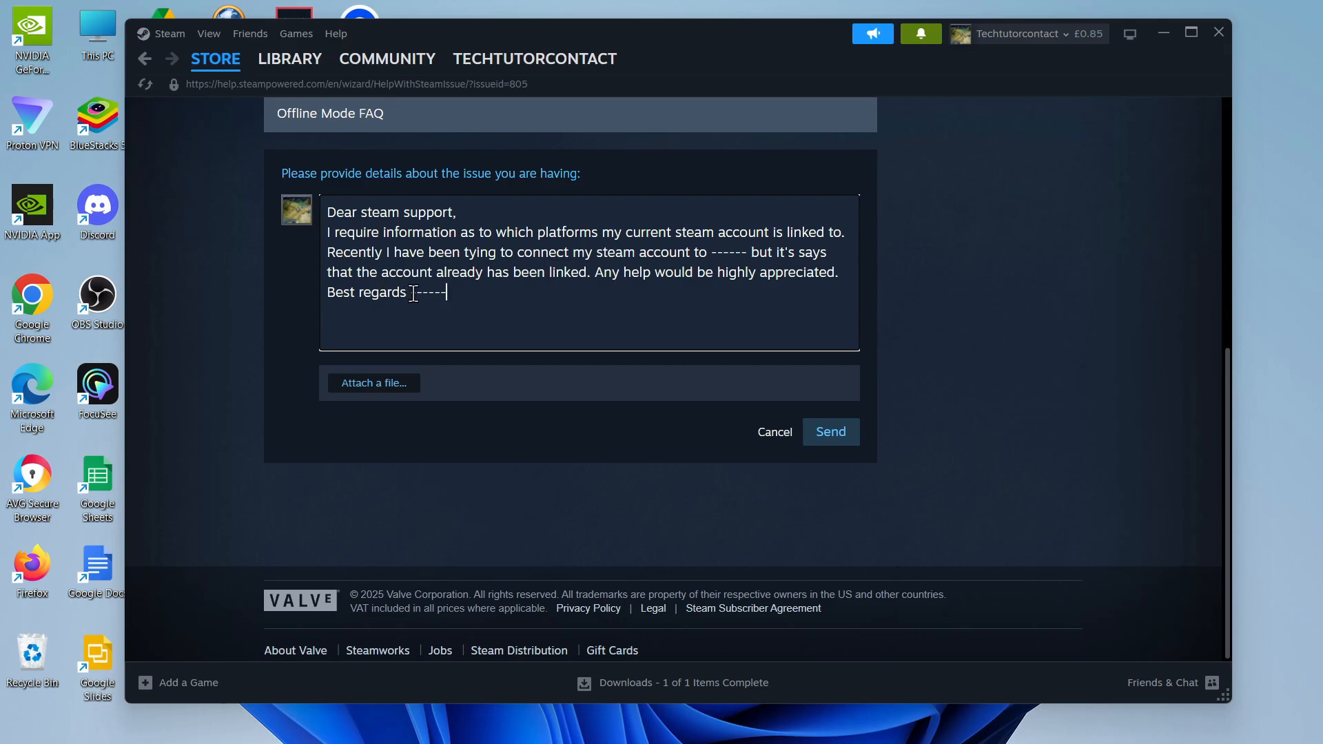
pyautogui.moveTo(728, 358)
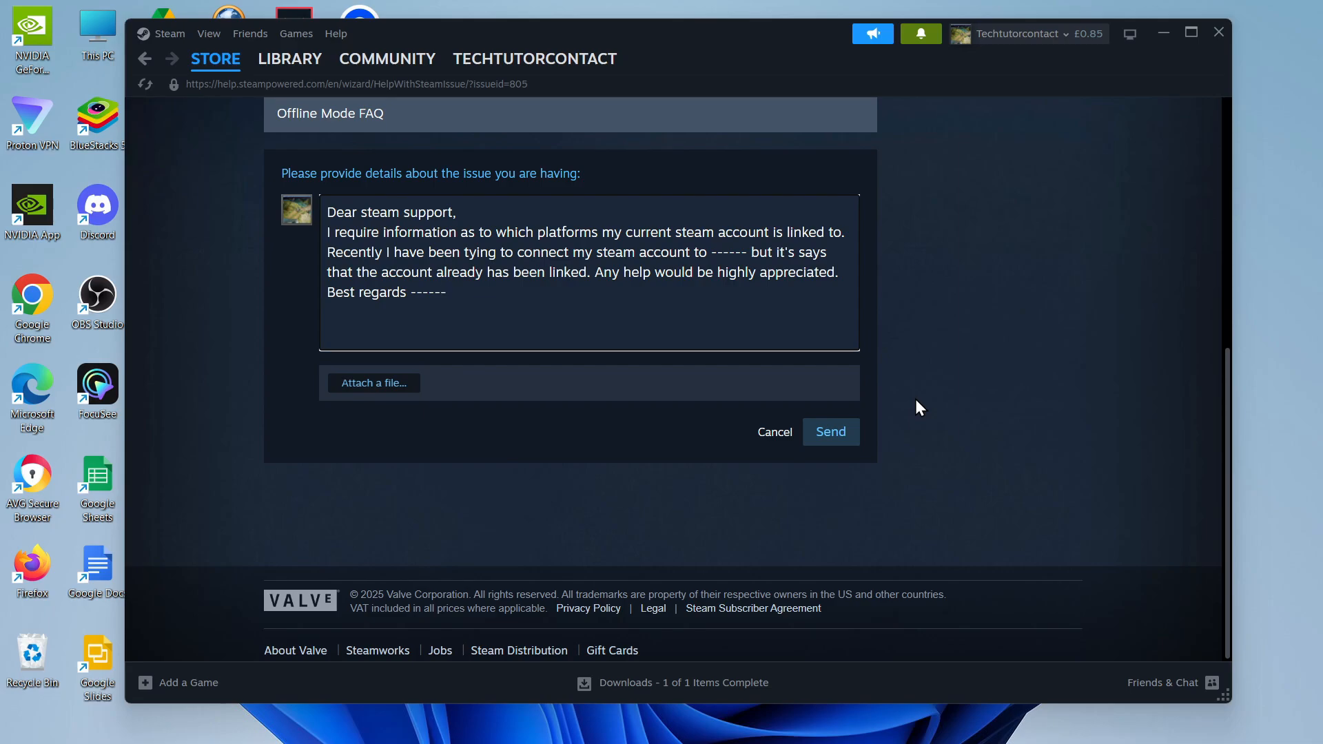
pyautogui.click(445, 292)
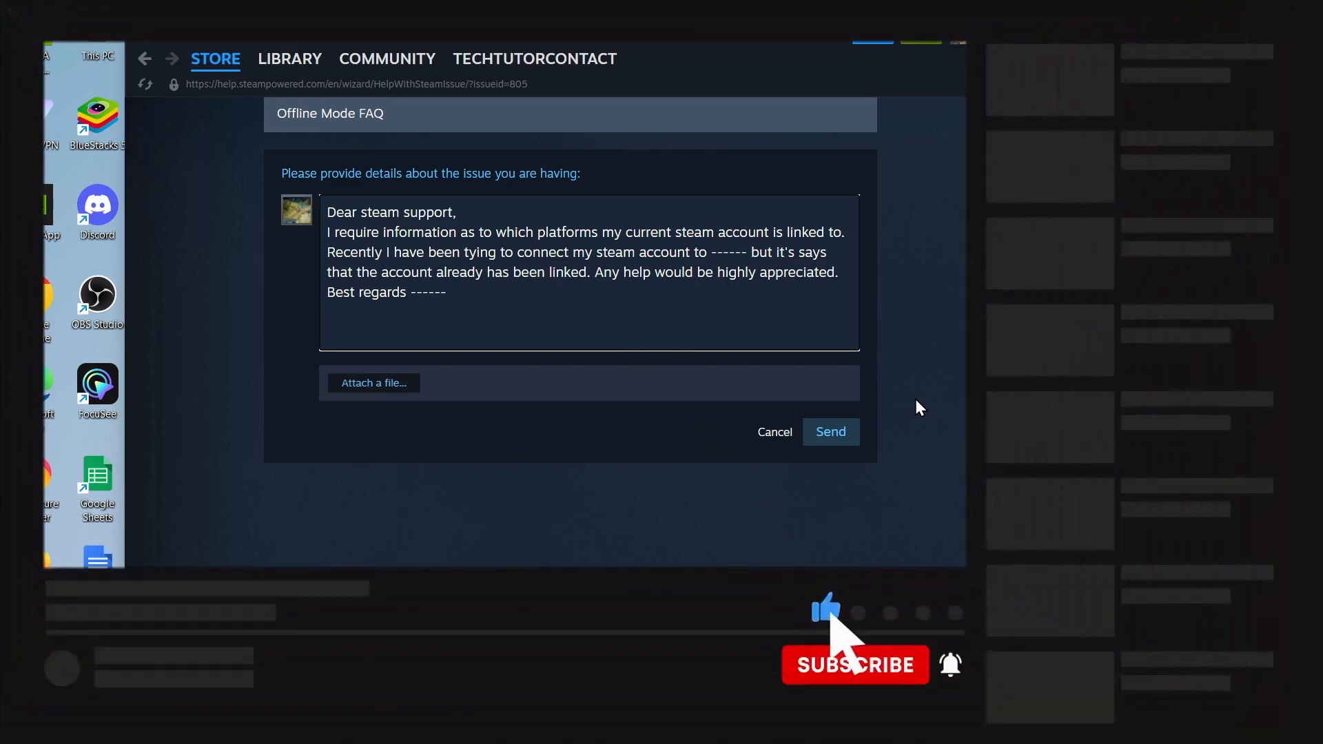
pyautogui.click(854, 665)
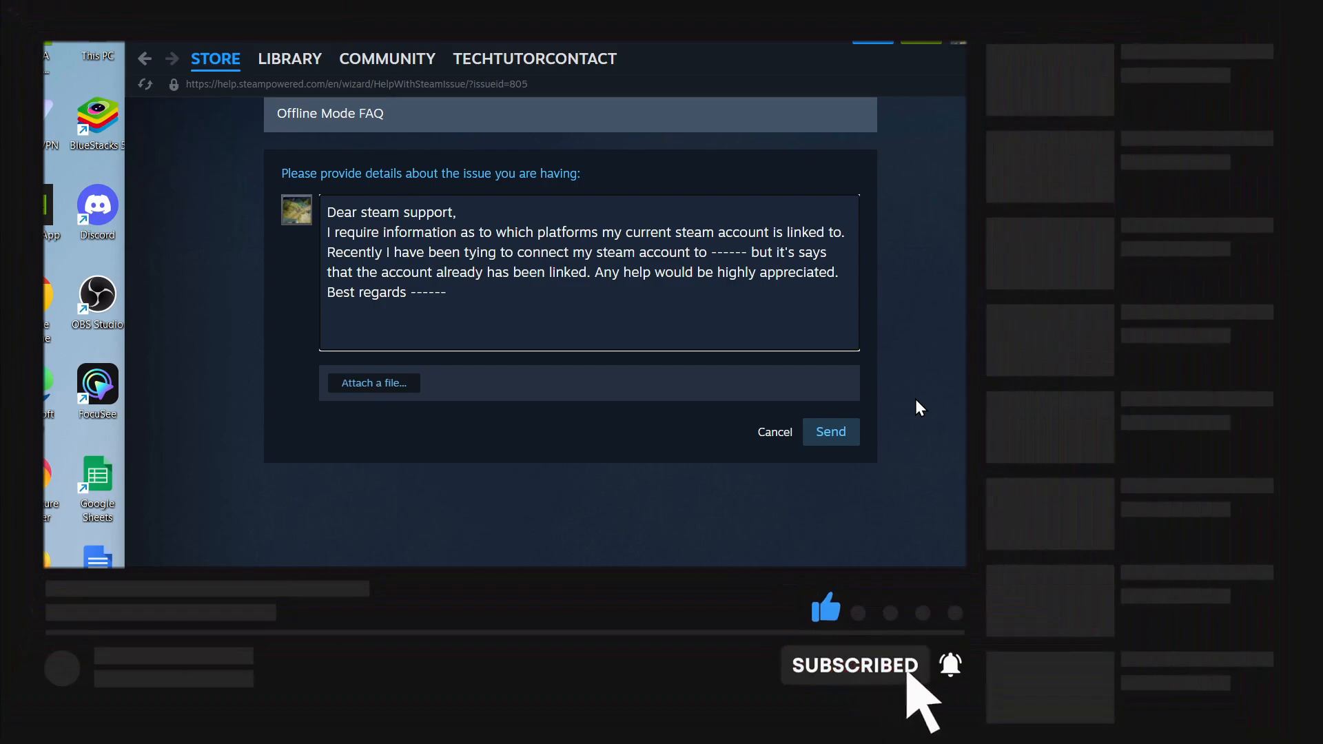
pyautogui.moveTo(958, 696)
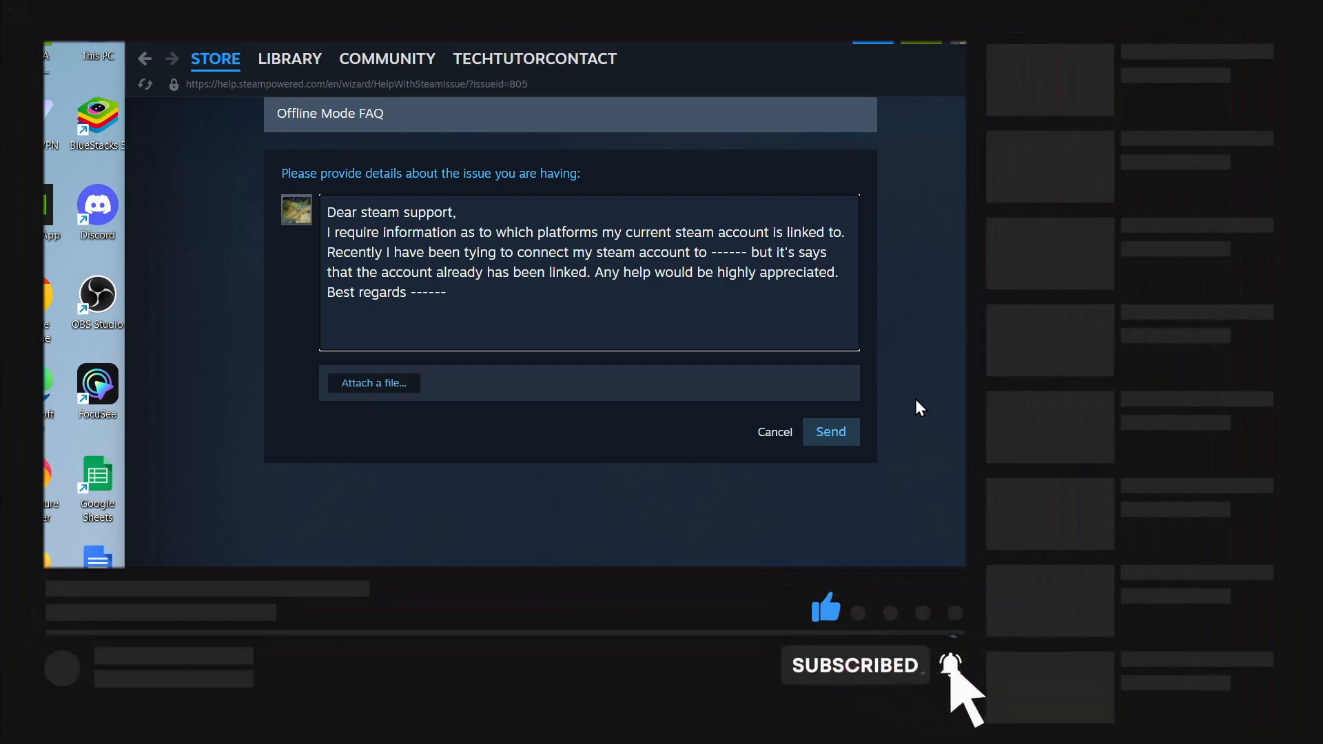